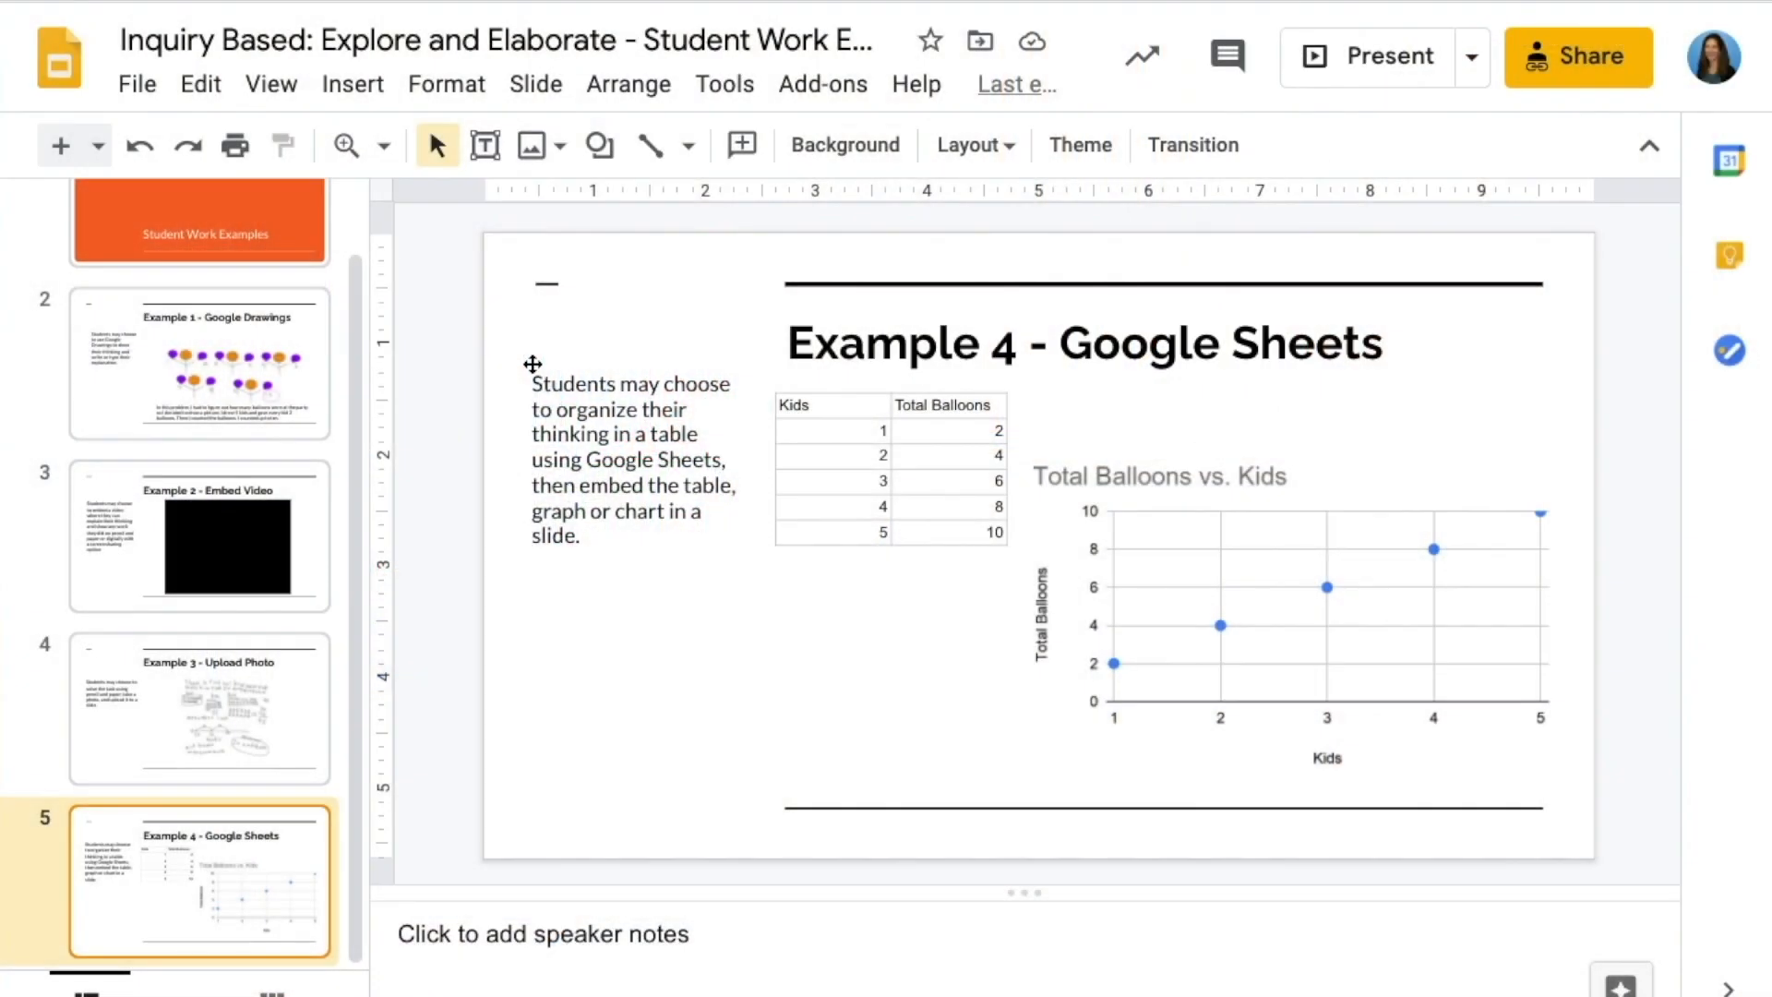
{"action": "mouse_move", "coordinate": [527, 360]}
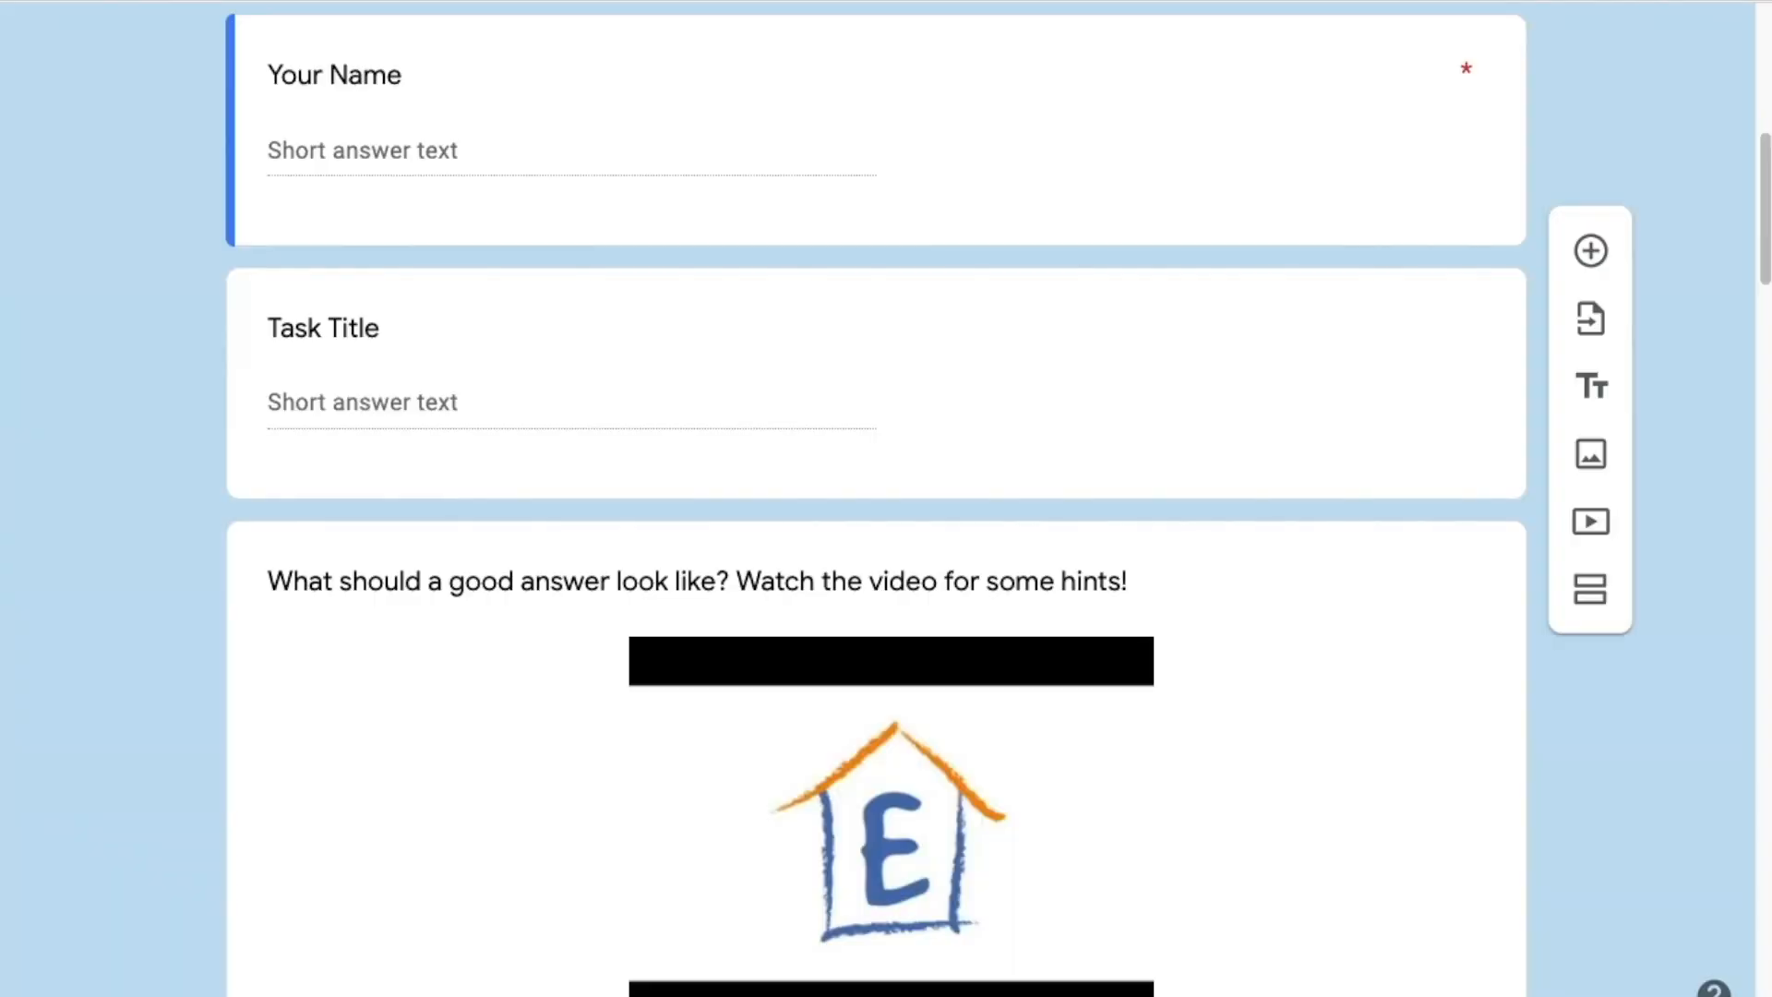
Step: Scroll through the hint video and the UNDERSTAND-the-problem Yes/No checklist questions
{"action": "scroll", "scroll_direction": "down", "scroll_amount": 3}
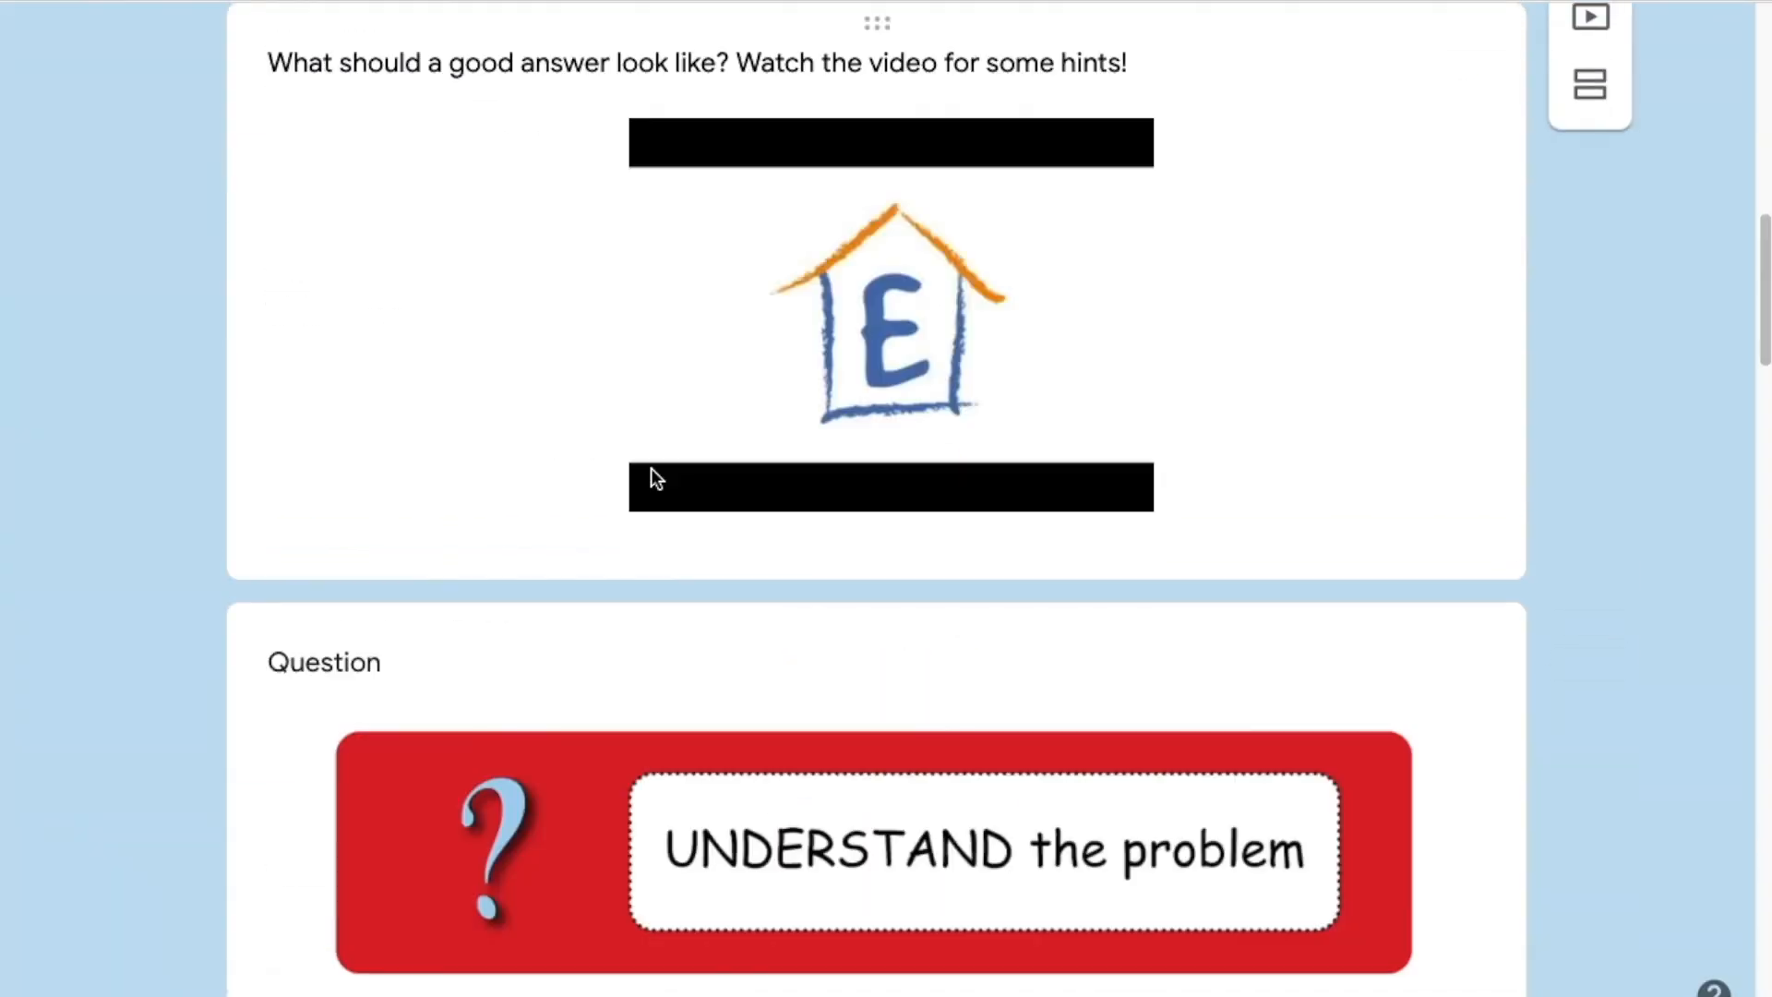
{"action": "scroll", "scroll_direction": "down", "scroll_amount": 3}
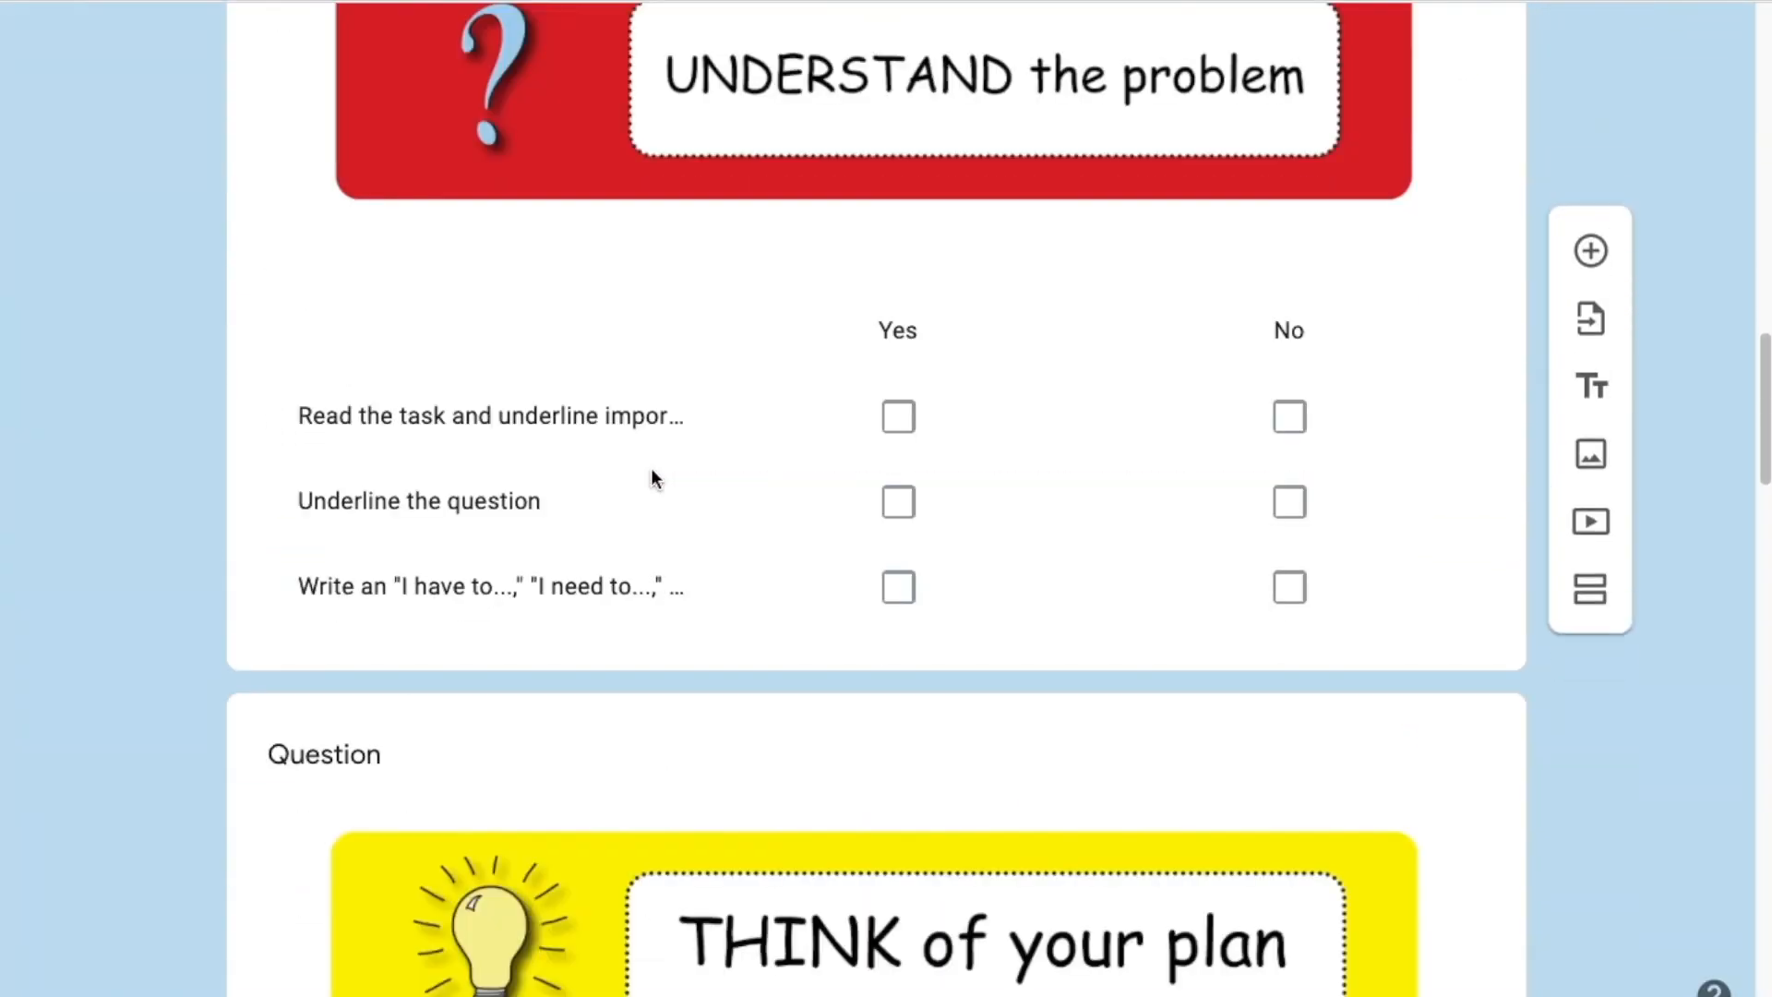
{"action": "scroll", "scroll_direction": "down", "scroll_amount": 3}
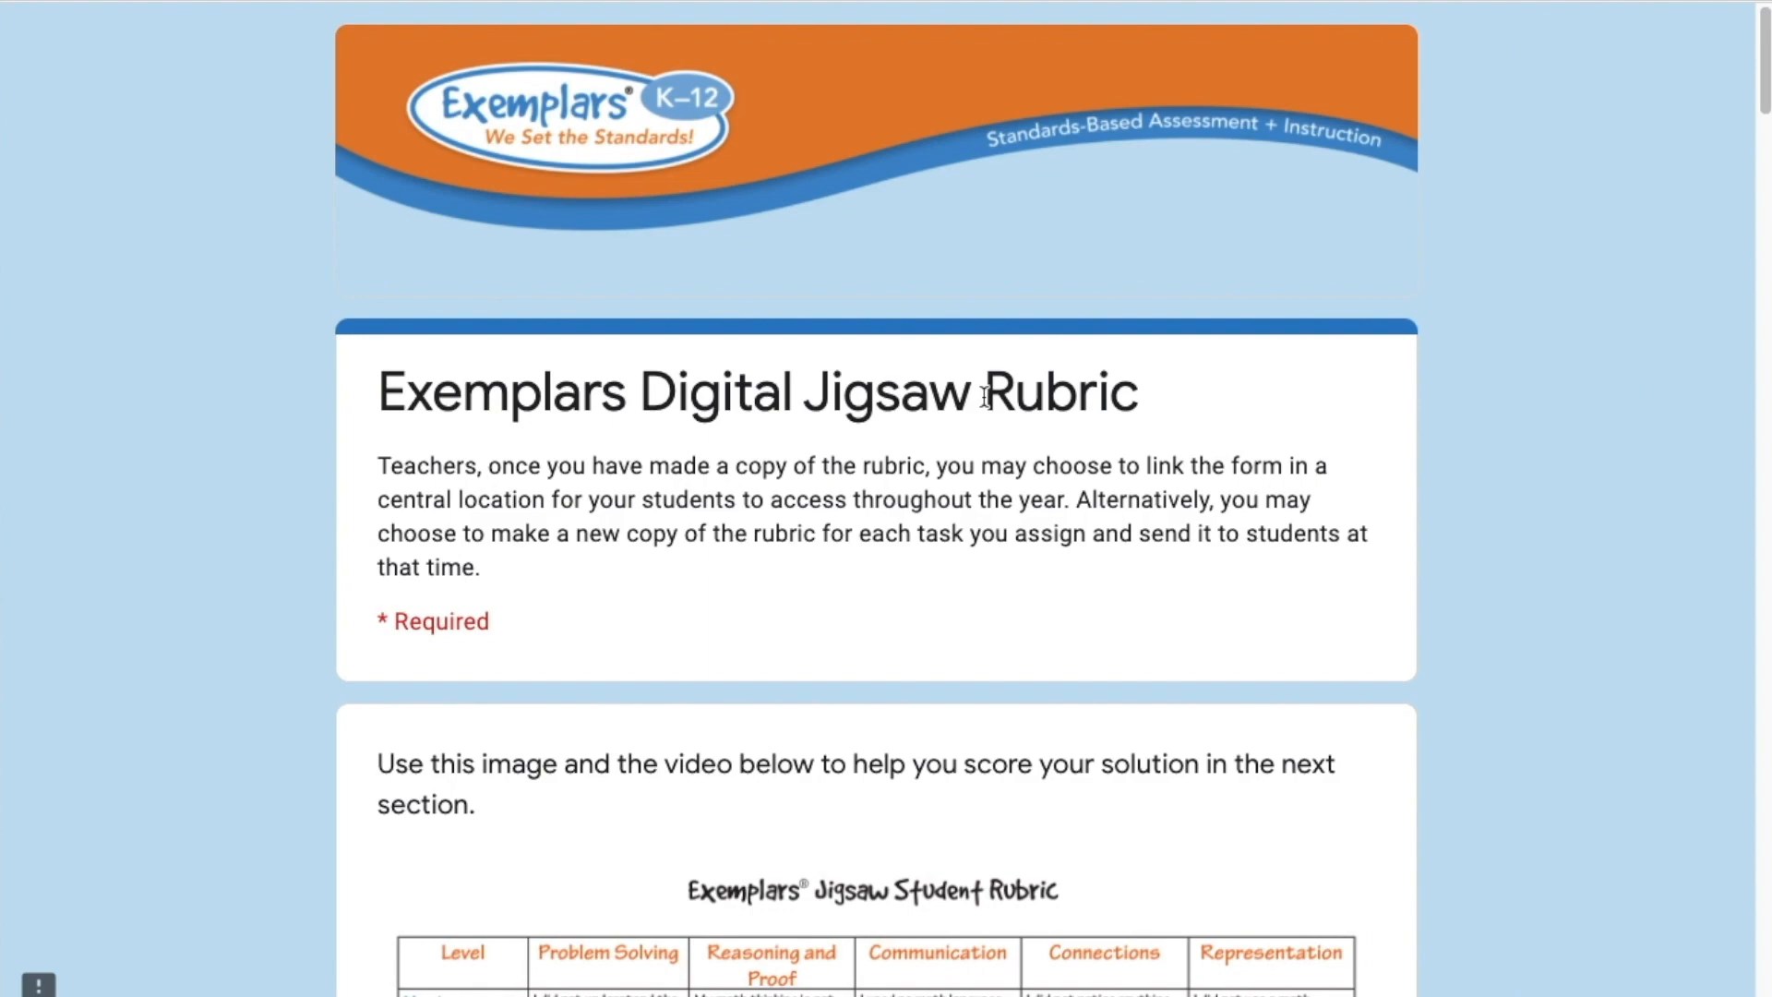
{"action": "mouse_move", "coordinate": [1309, 556]}
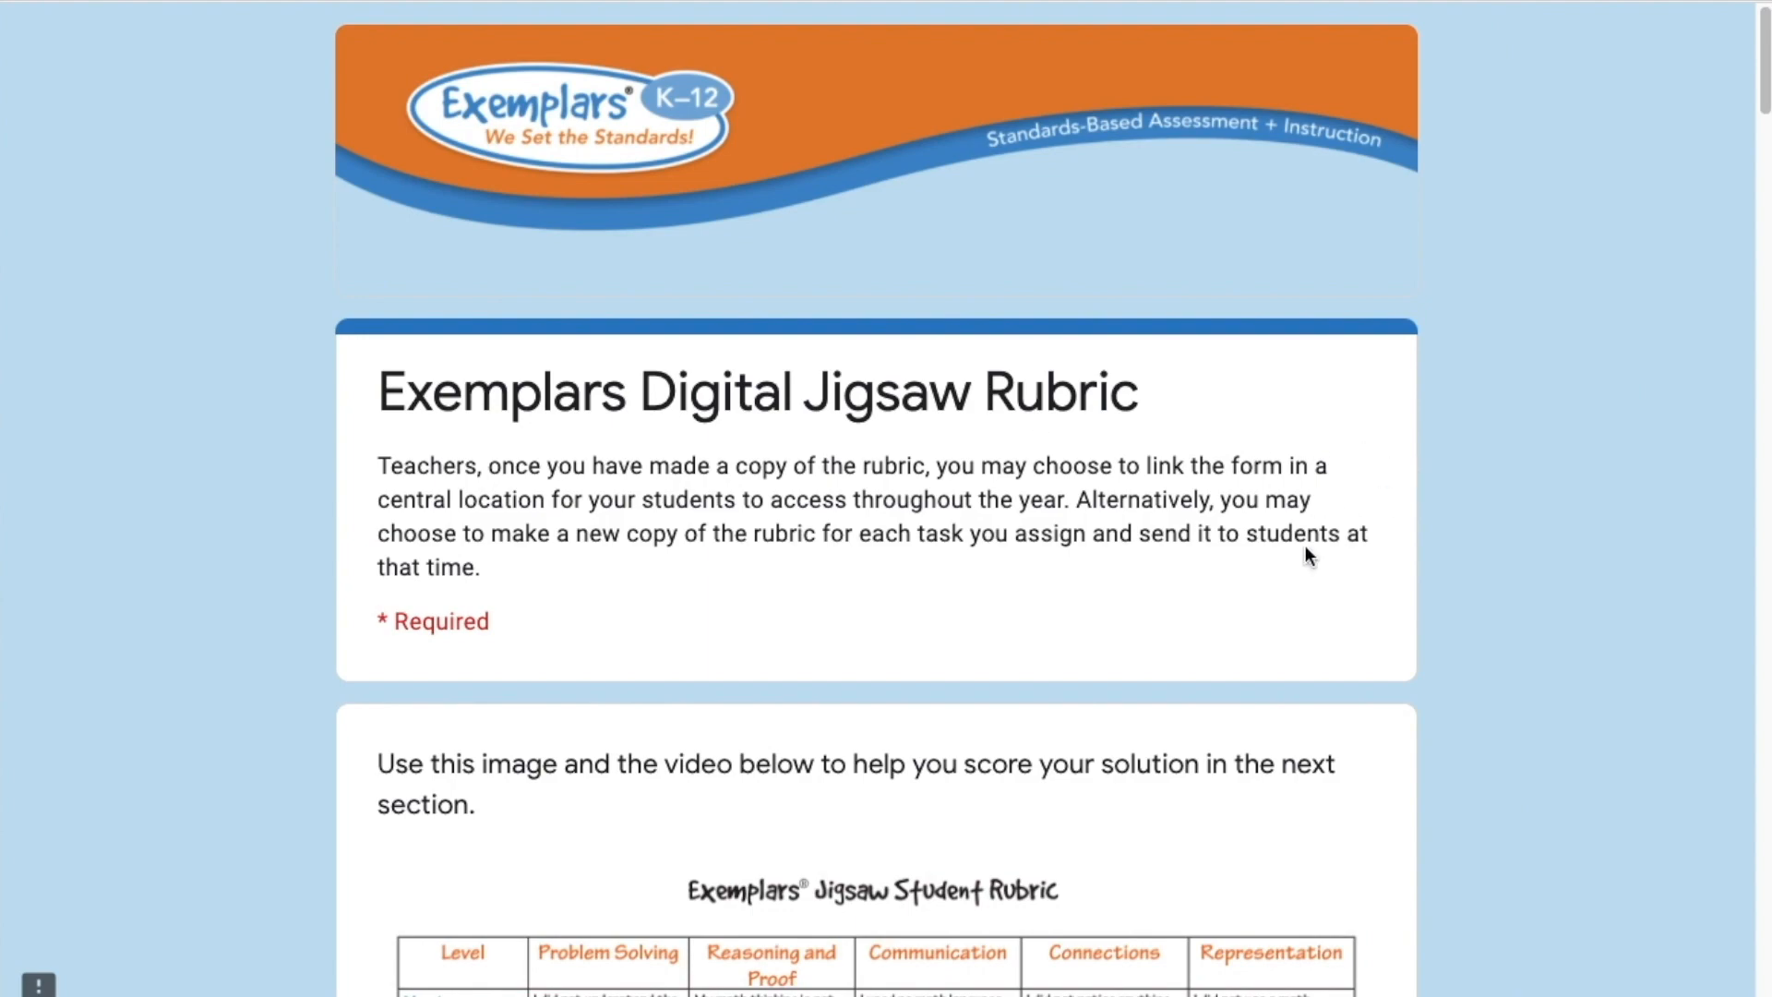
Step: Scroll past the jigsaw rubric scoring chart image and the strong-solution video
{"action": "scroll", "scroll_direction": "down", "scroll_amount": 3}
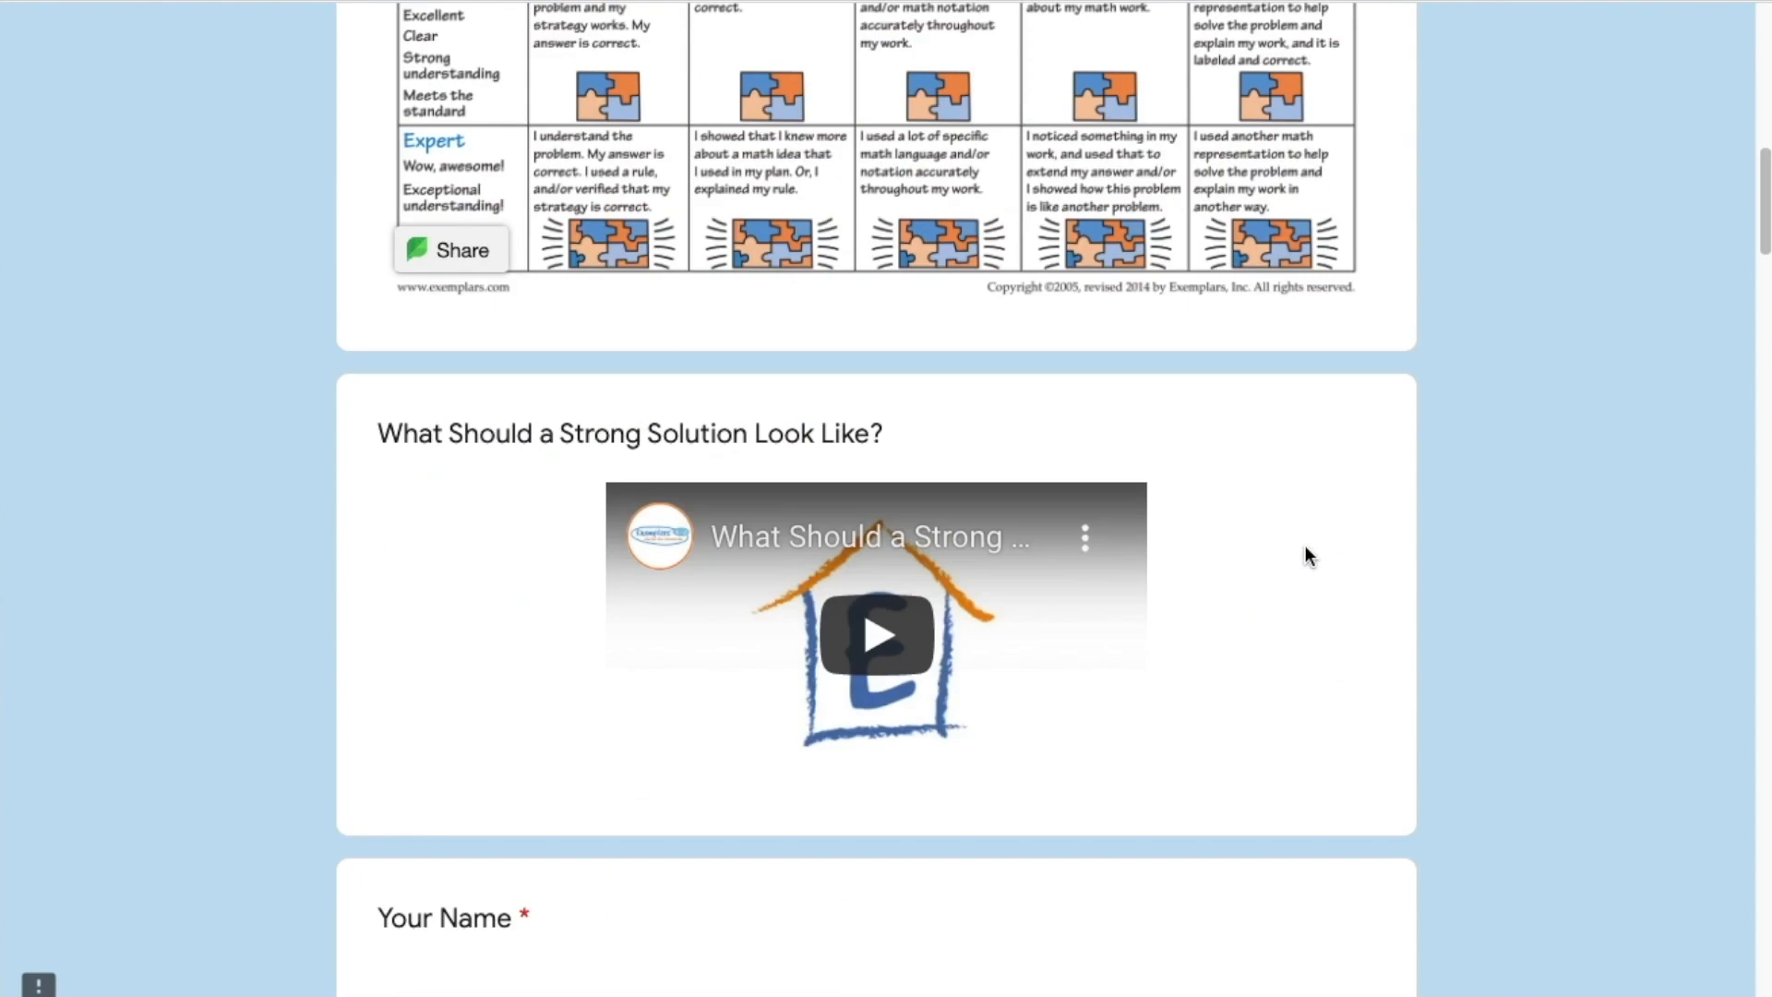
{"action": "scroll", "scroll_direction": "down", "scroll_amount": 3}
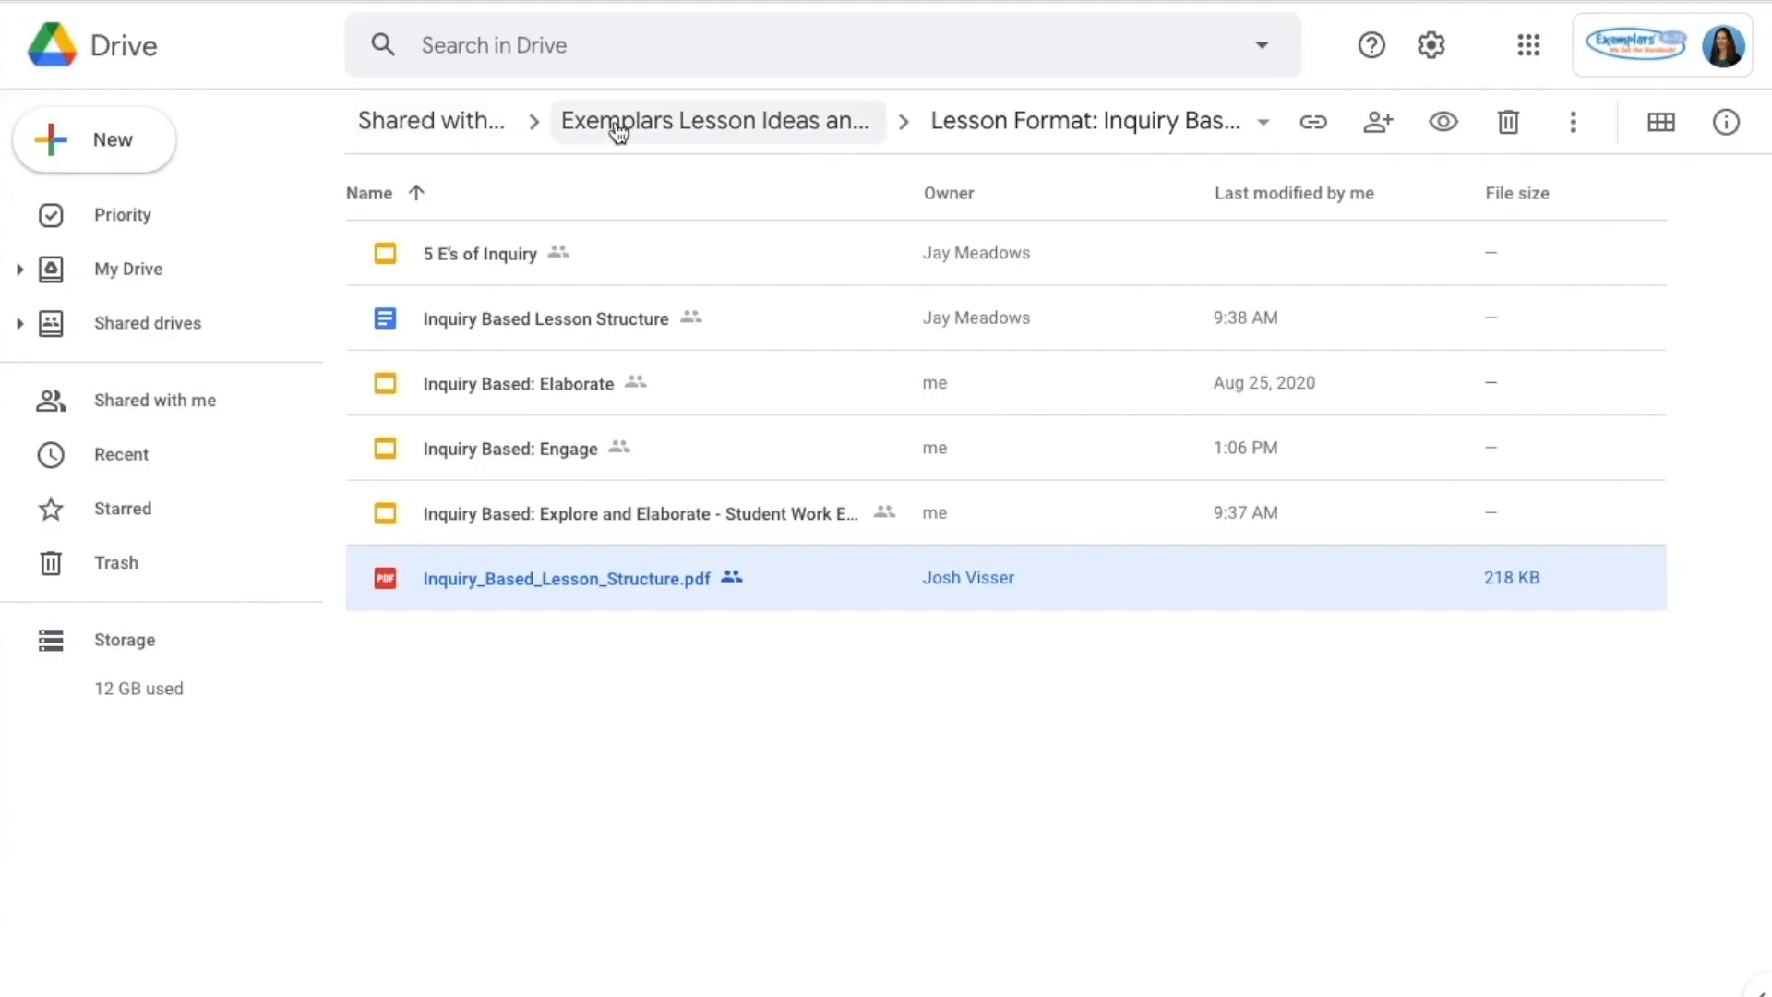
Step: Go up to Exemplars Lesson Ideas and Resources and enter its Rubrics folder
{"action": "left_click", "coordinate": [717, 122]}
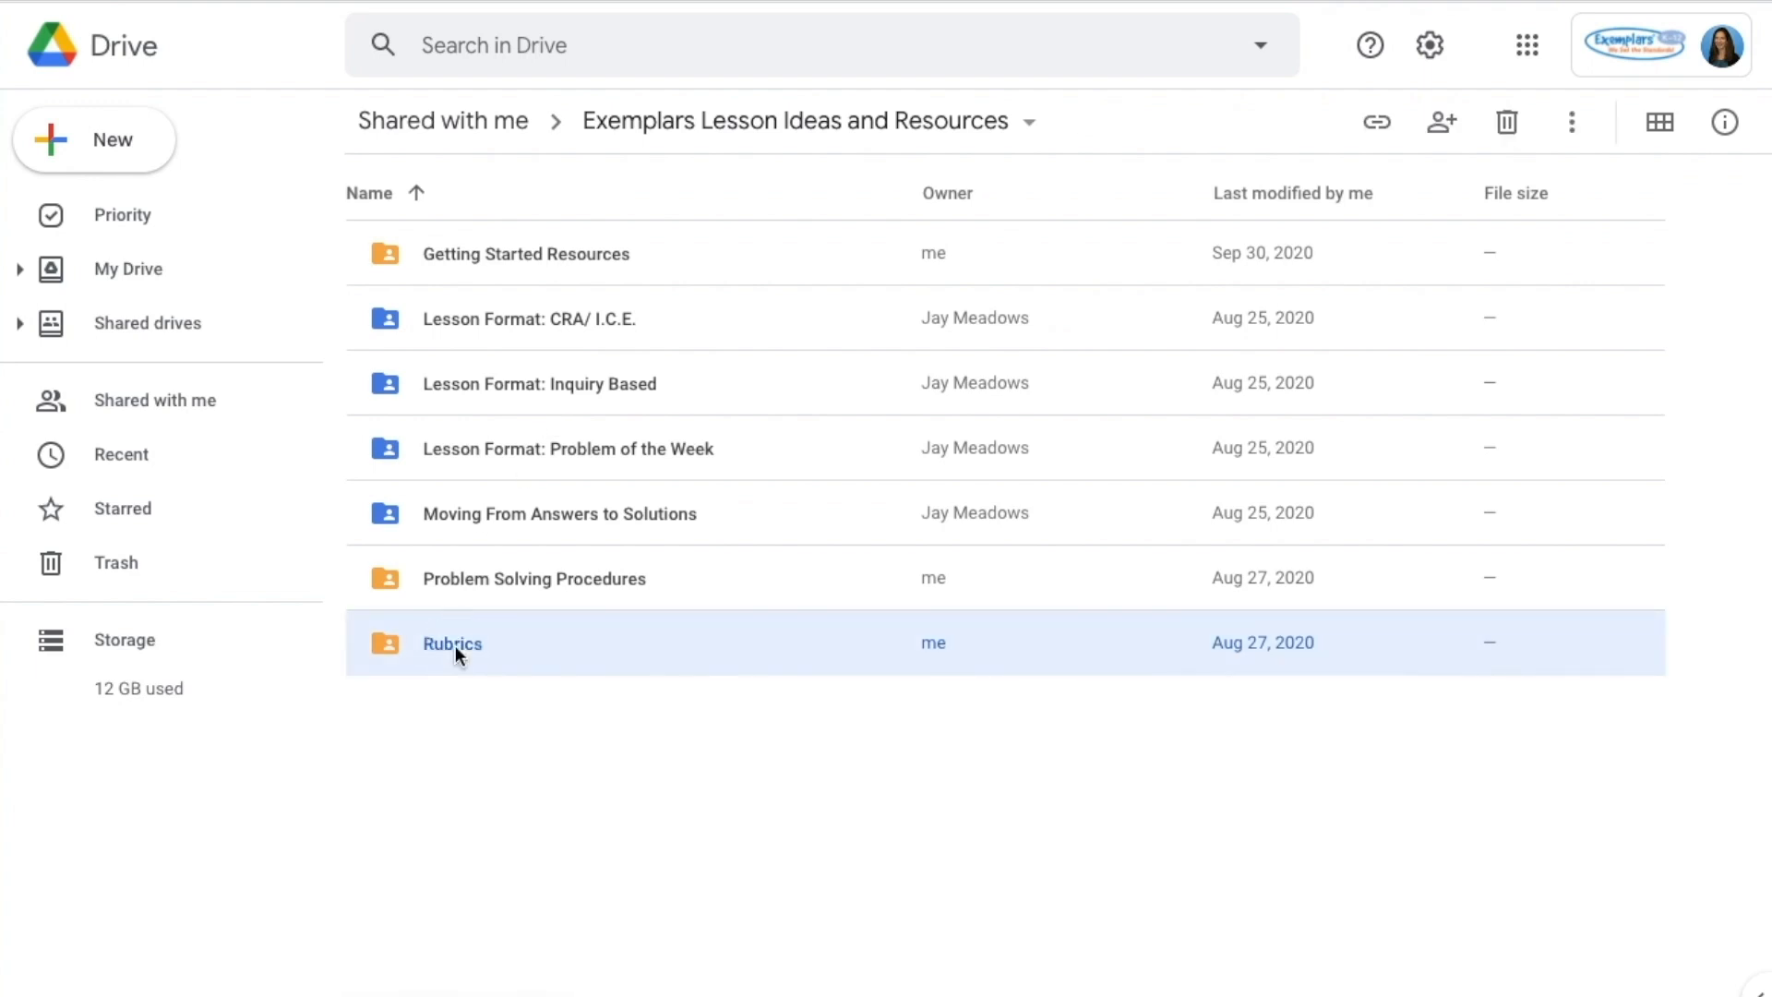
{"action": "double_click", "coordinate": [452, 643]}
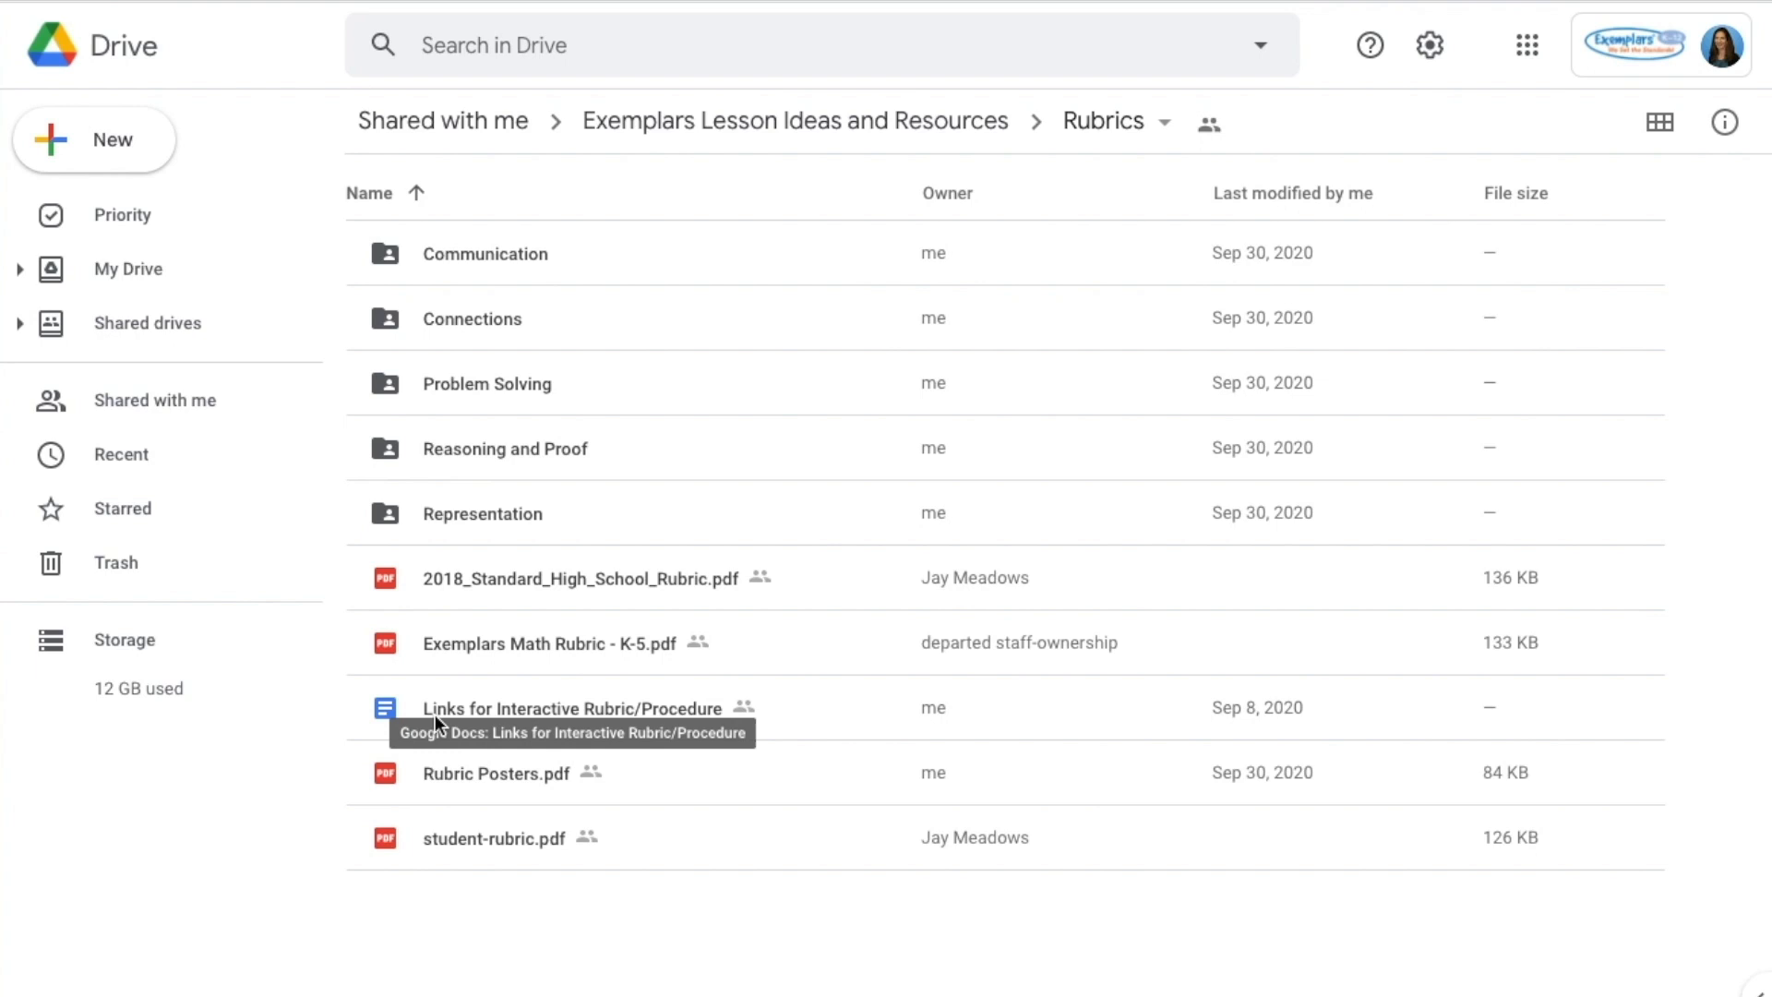
{"action": "mouse_move", "coordinate": [183, 319]}
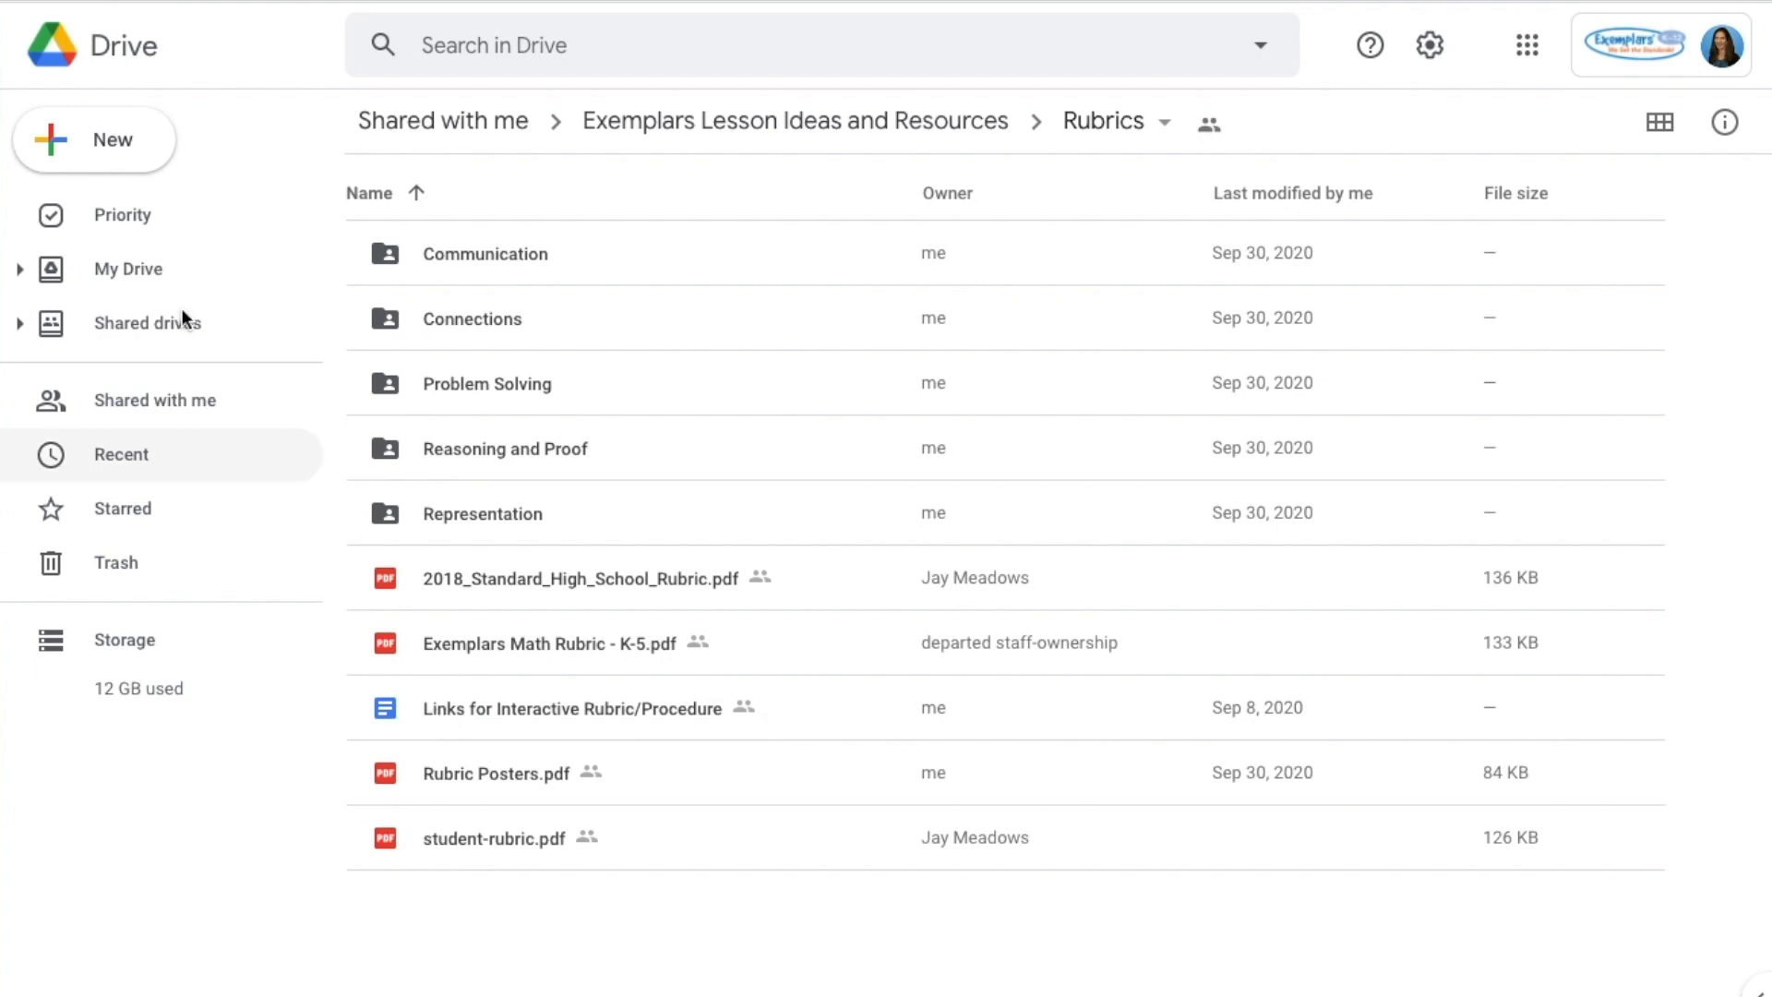